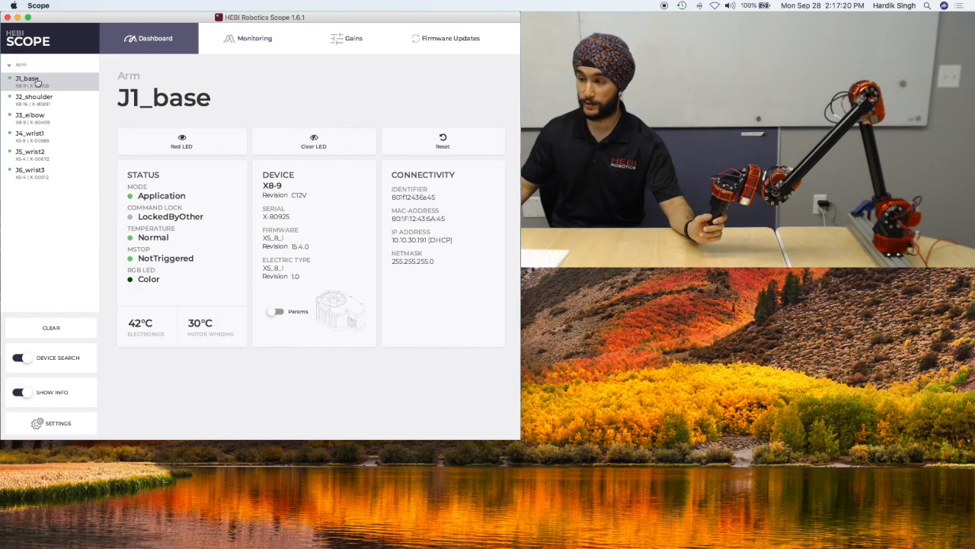
pyautogui.moveTo(213, 51)
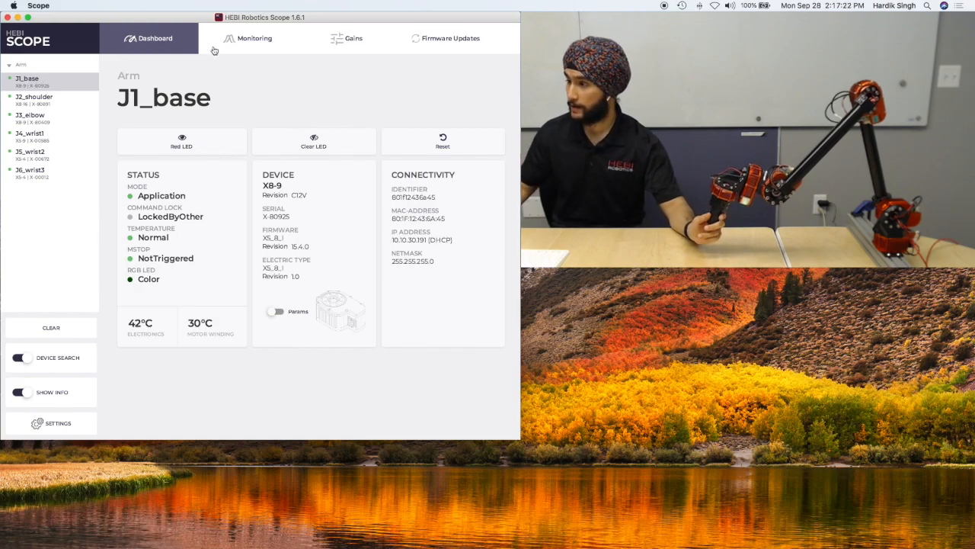
# Show live monitoring for J1_base with its position plot window.
pyautogui.click(254, 38)
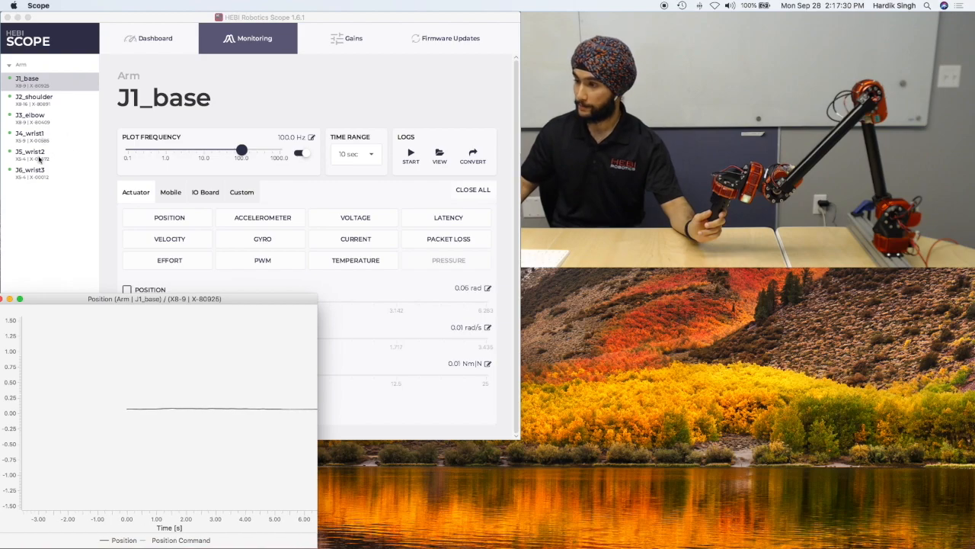
# Add a live position plot for J5_wrist2 beside the J1_base plot.
pyautogui.click(30, 151)
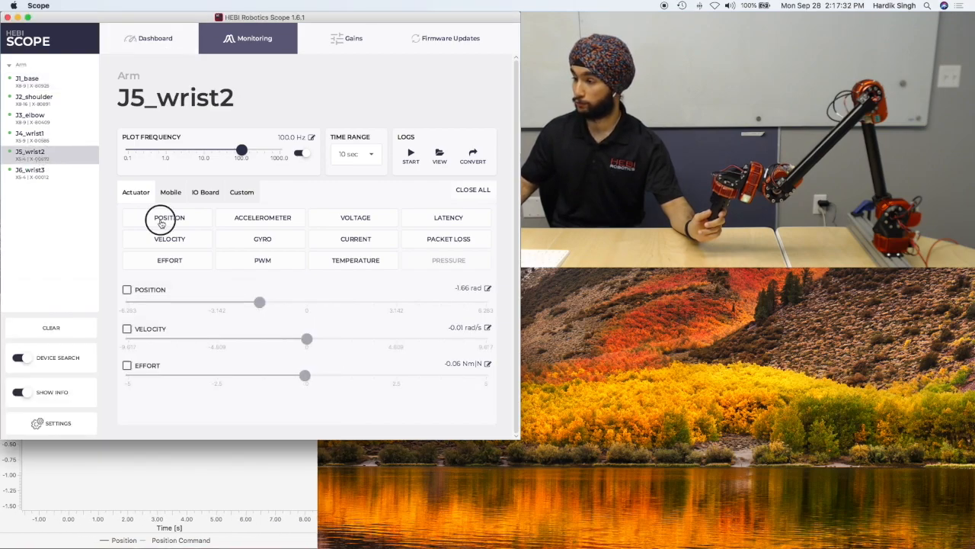
pyautogui.click(169, 216)
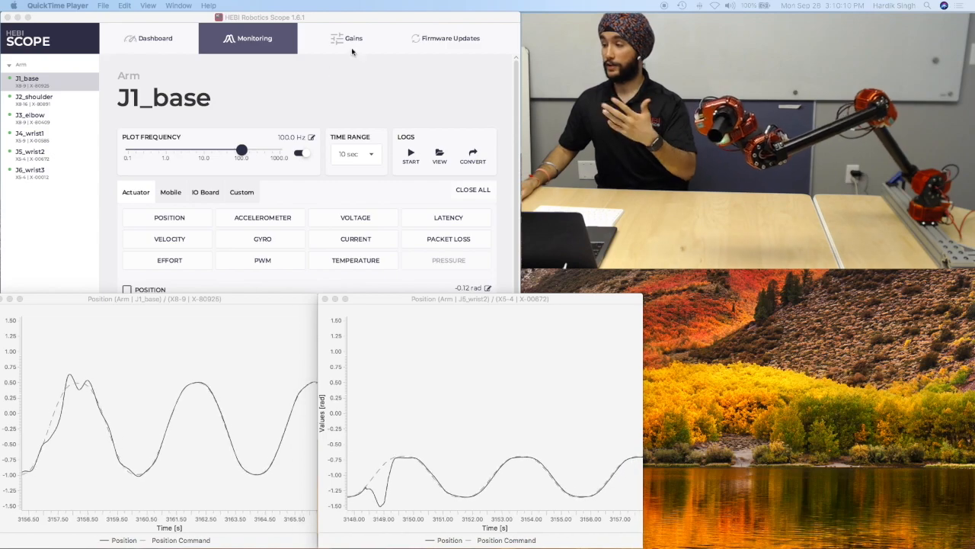
# Show J1_base gains: position P 50, velocity P 0.03, effort P 0.1.
pyautogui.click(354, 38)
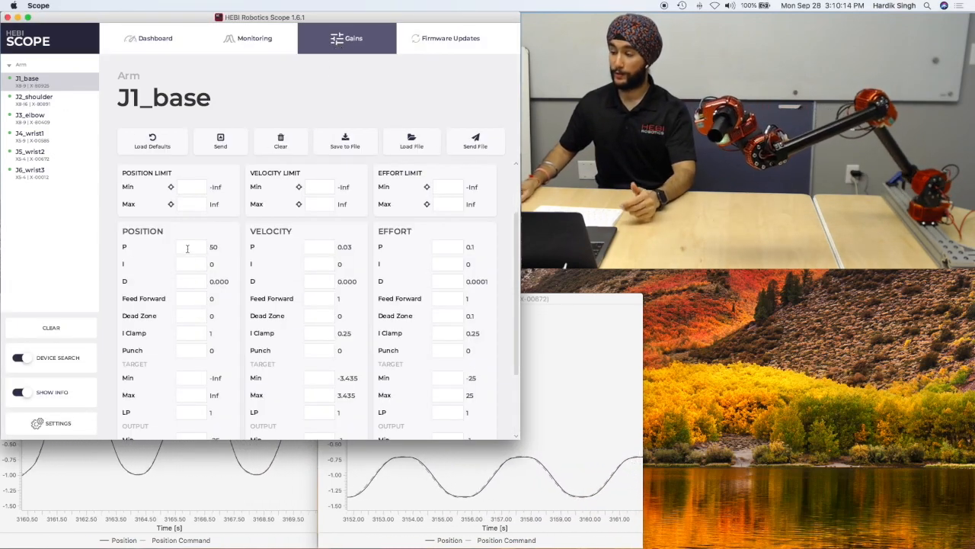
pyautogui.moveTo(188, 247)
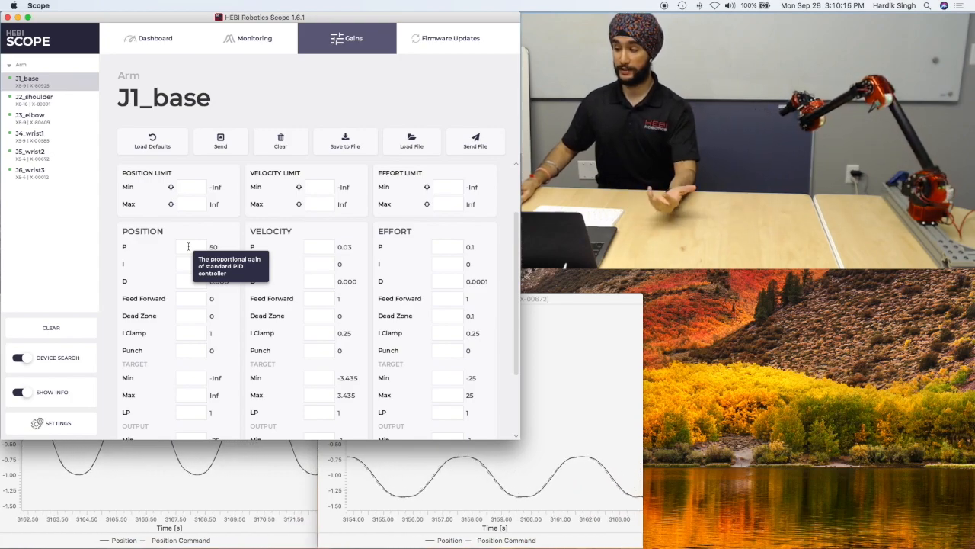